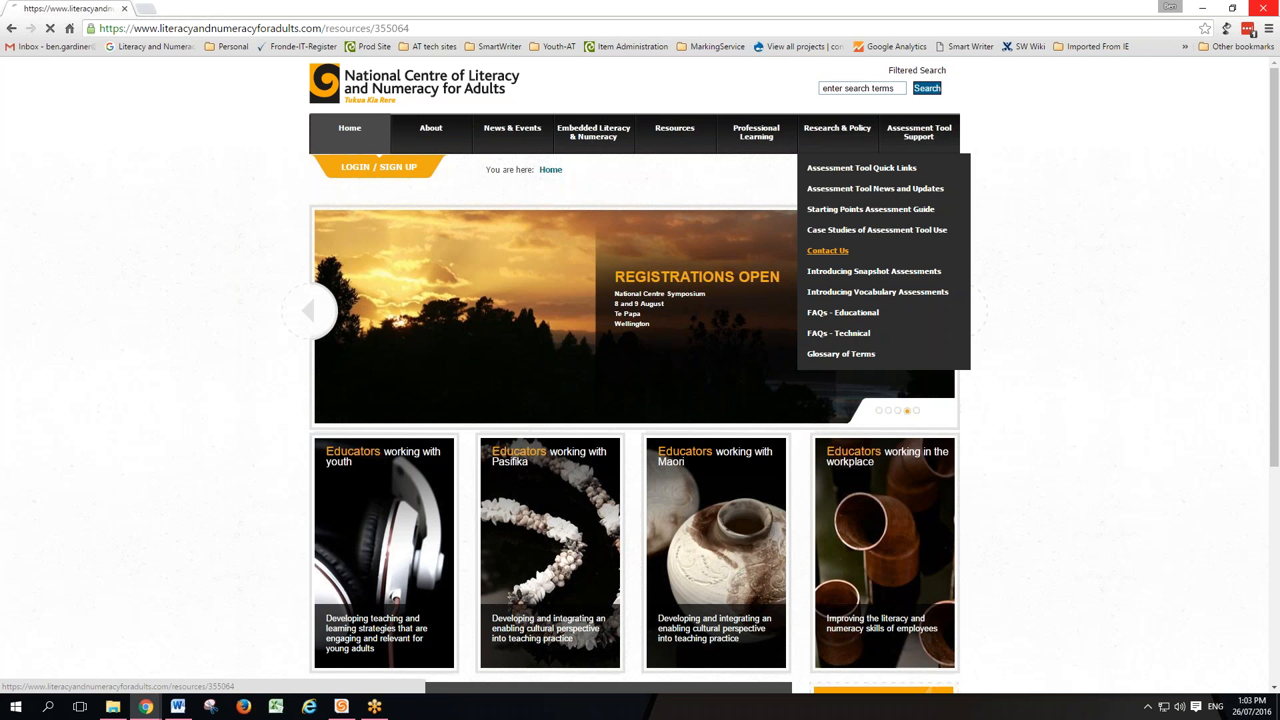
Show the Assessment Tool Service Desk contact page with email and phone details.
{"action": "left_click", "coordinate": [827, 251]}
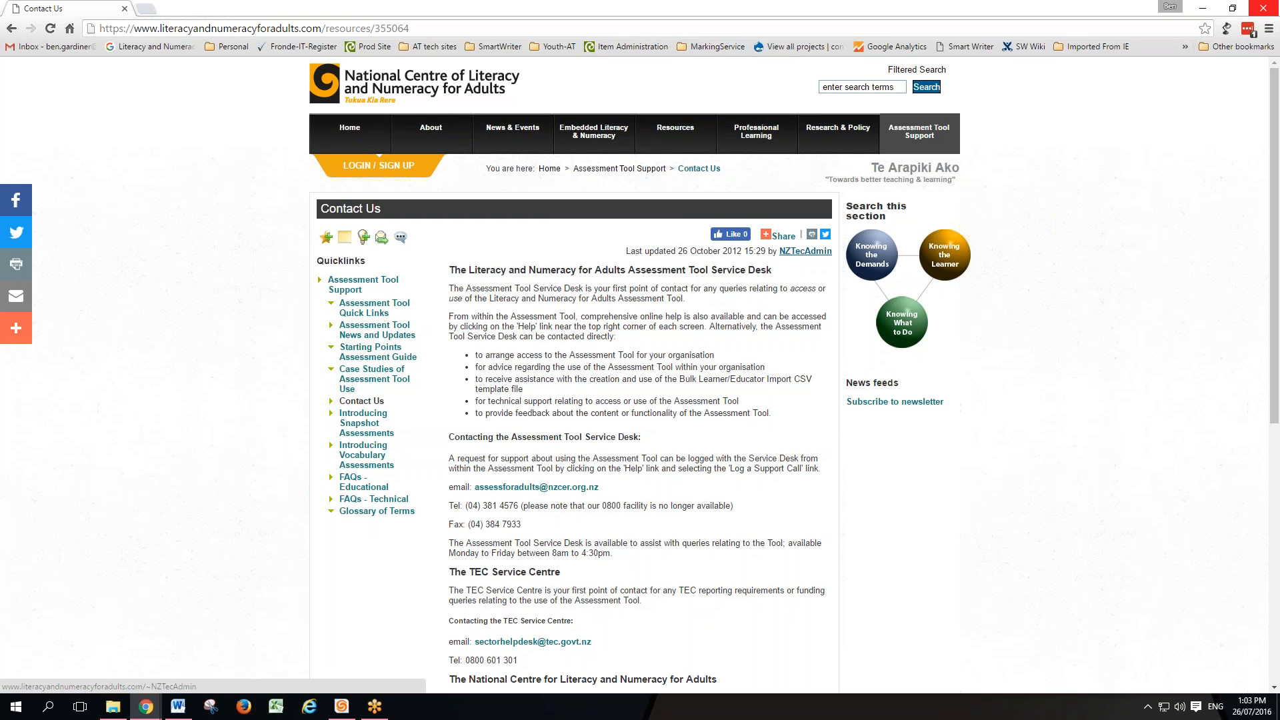
{"action": "scroll", "scroll_direction": "down", "scroll_amount": 3}
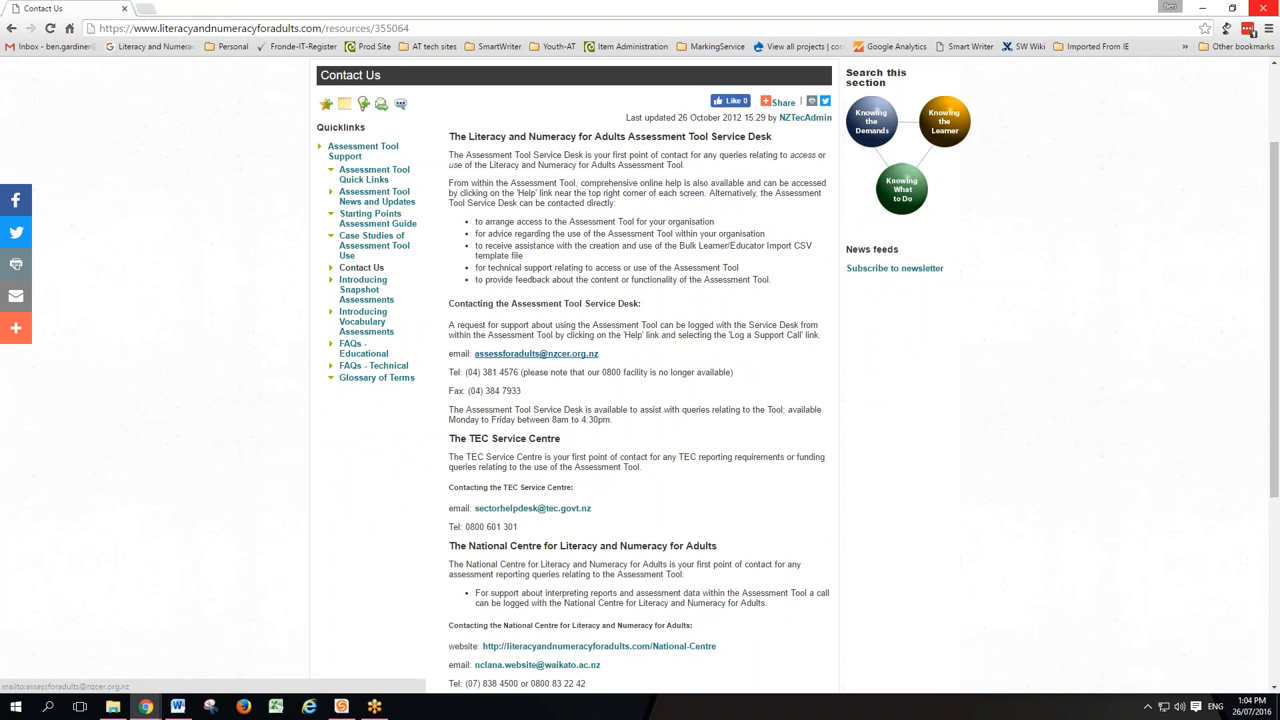
{"action": "mouse_move", "coordinate": [593, 358]}
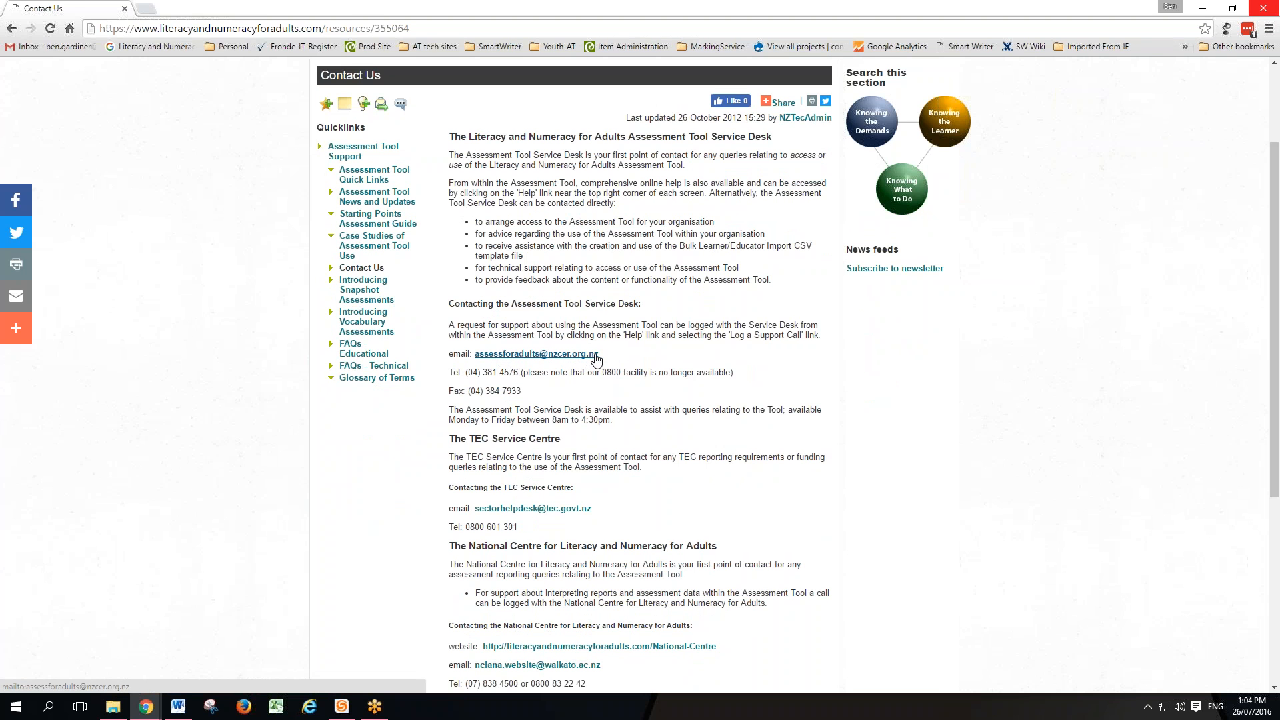
{"action": "mouse_move", "coordinate": [651, 354]}
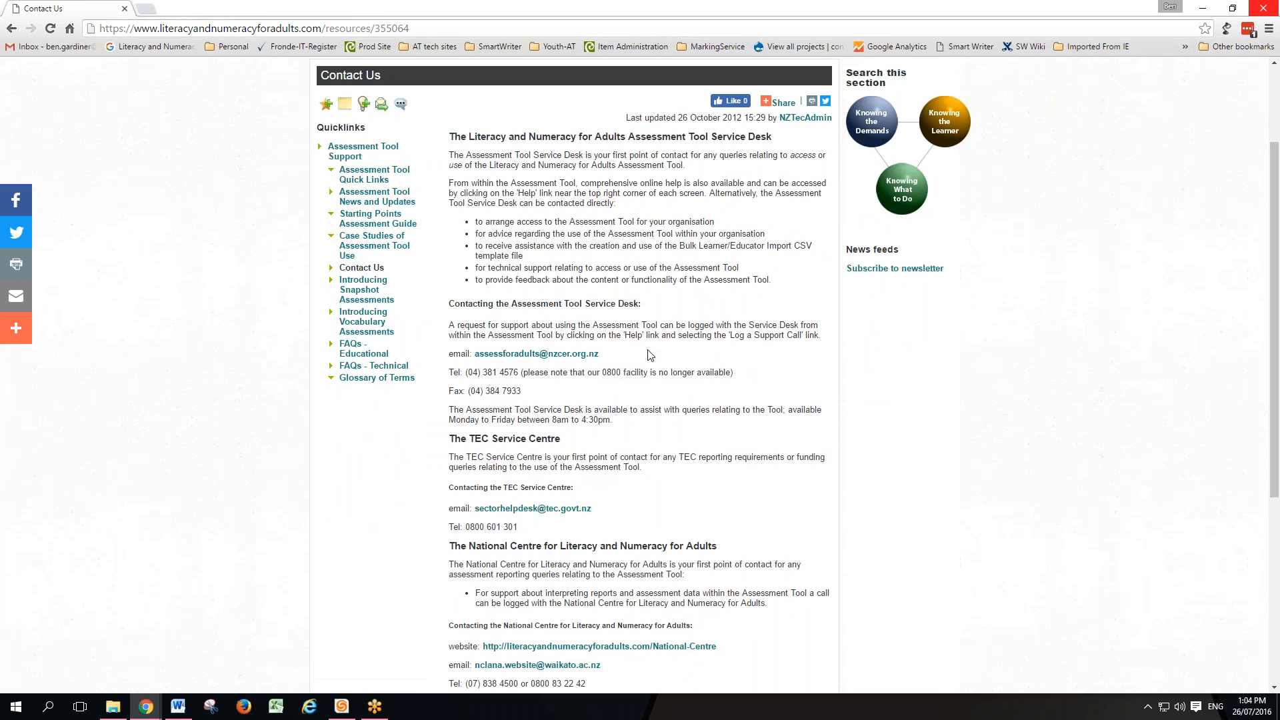
{"action": "mouse_move", "coordinate": [485, 373]}
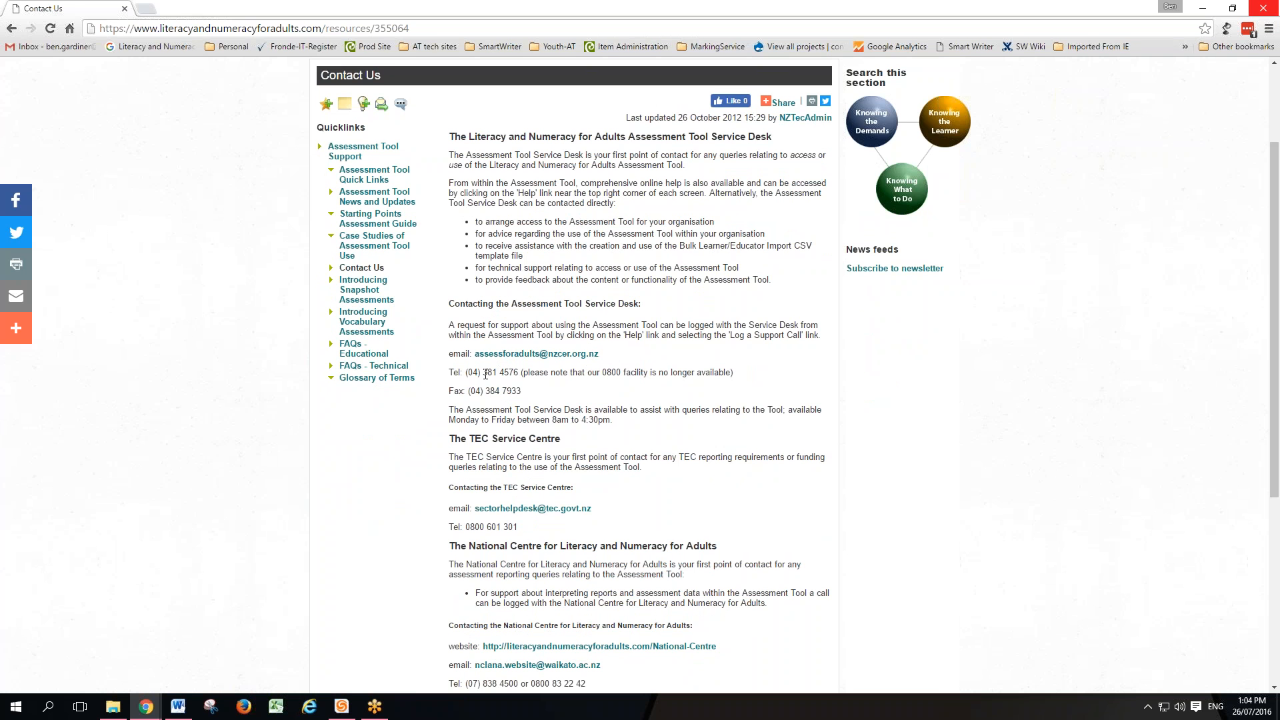